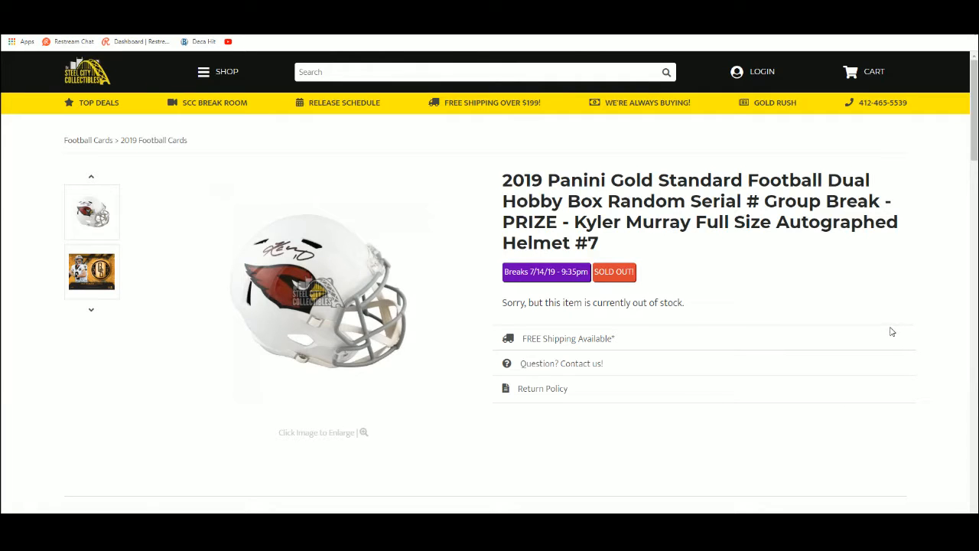
mouse_move(706, 254)
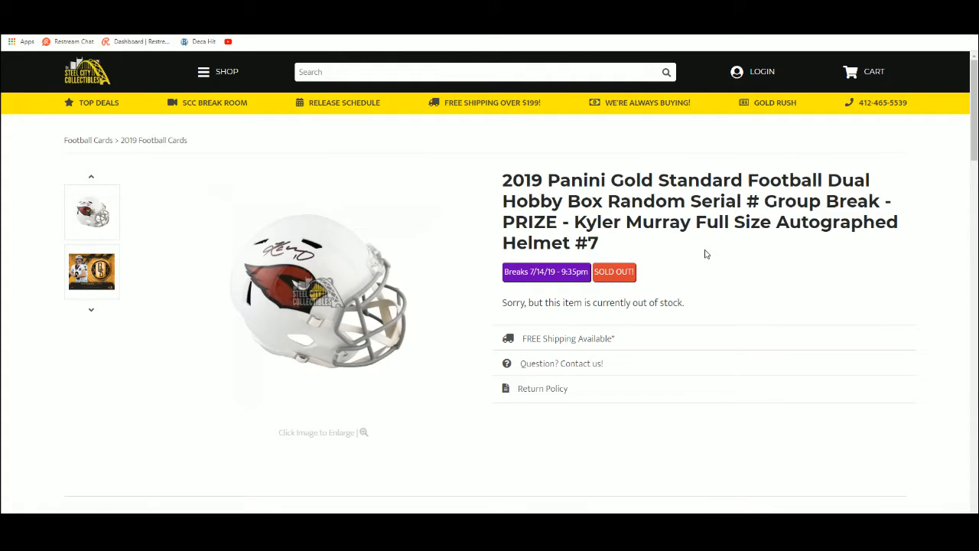
mouse_move(530, 254)
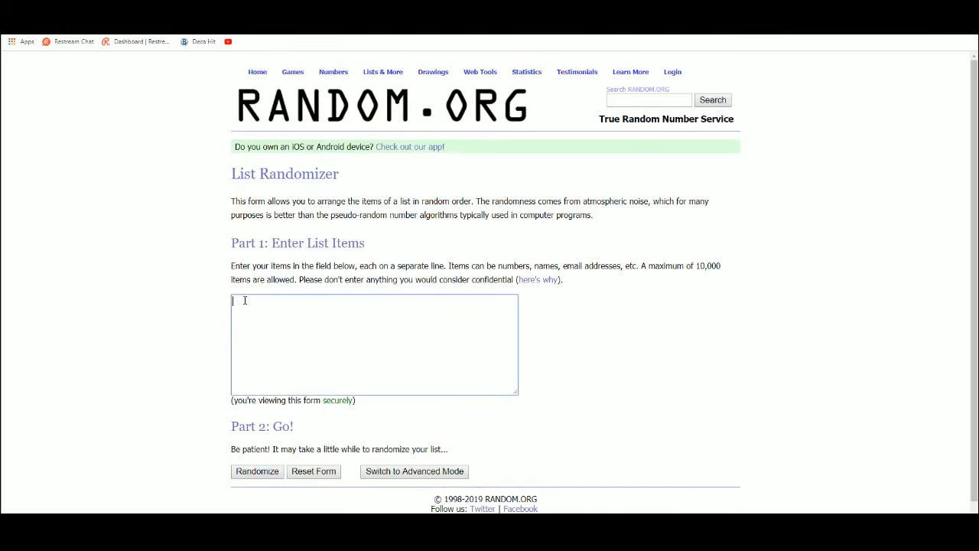
text(Nate W)
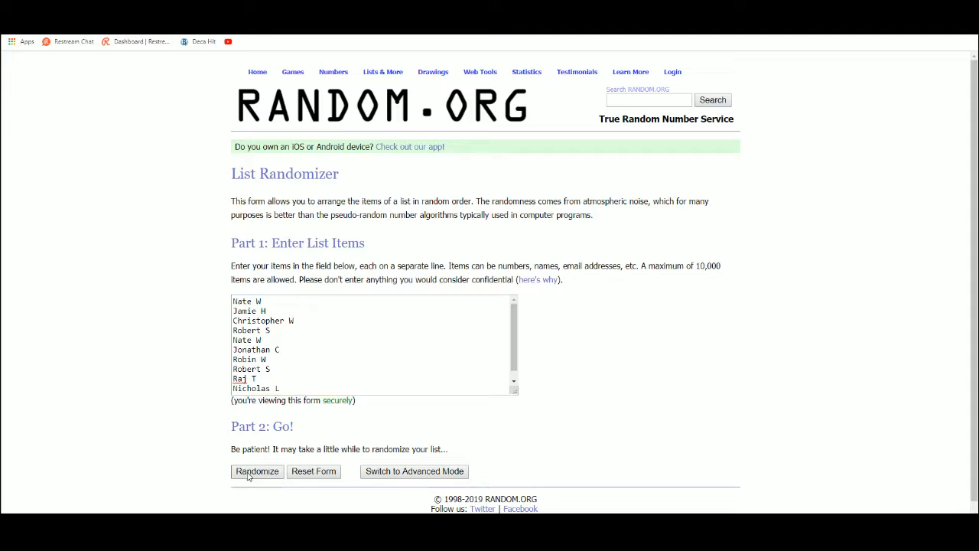
click(257, 471)
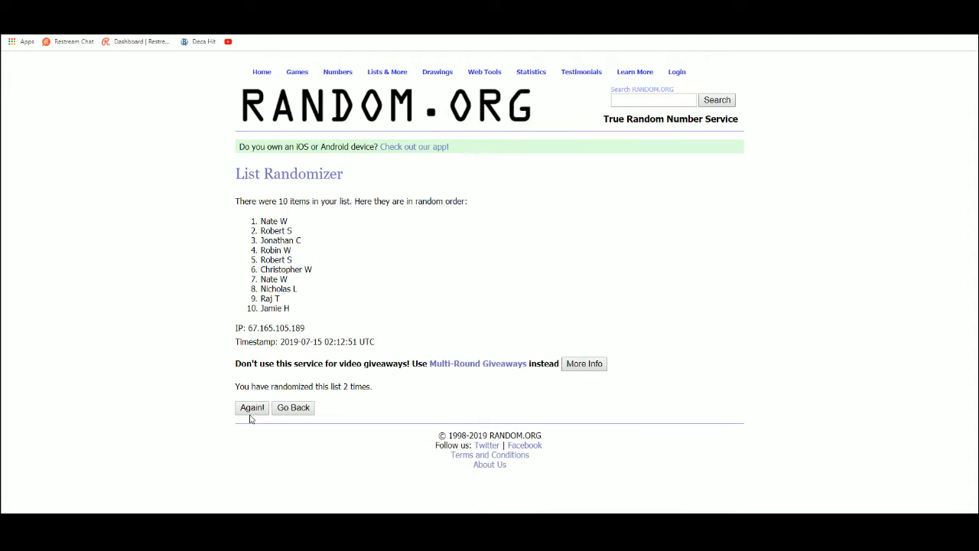
click(251, 407)
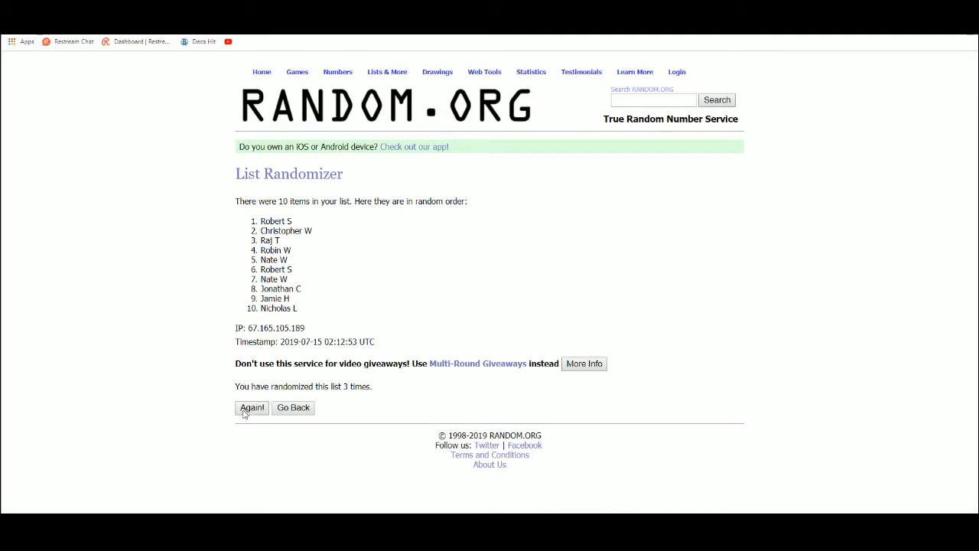
click(251, 407)
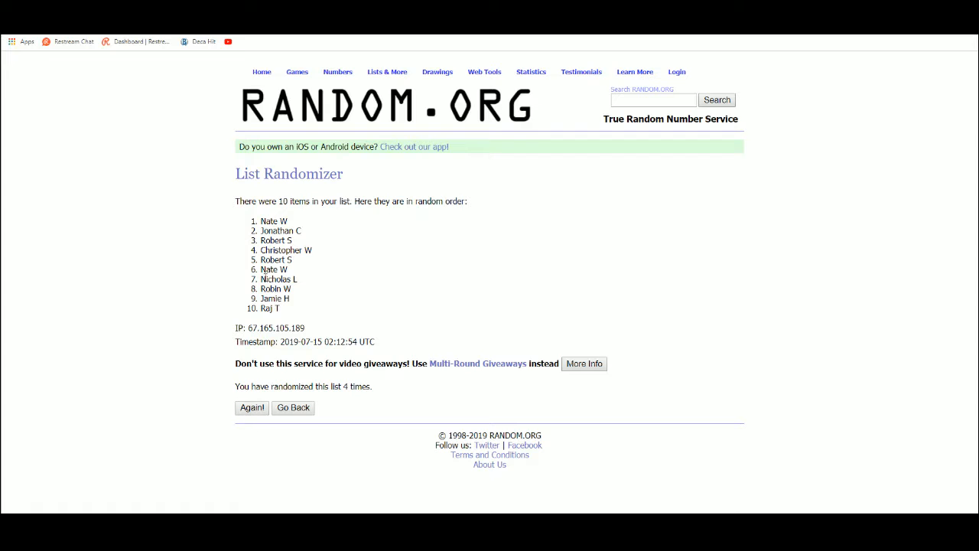
click(251, 407)
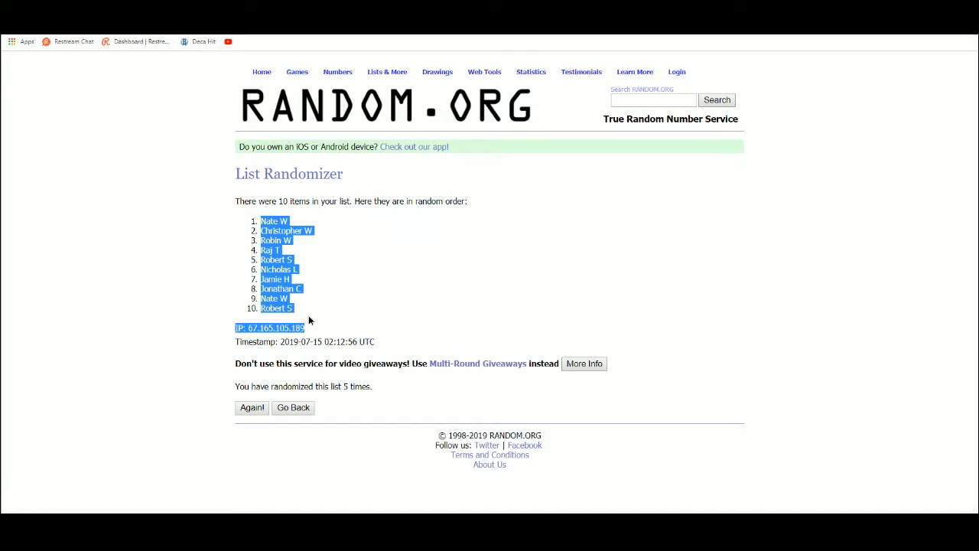
click(243, 483)
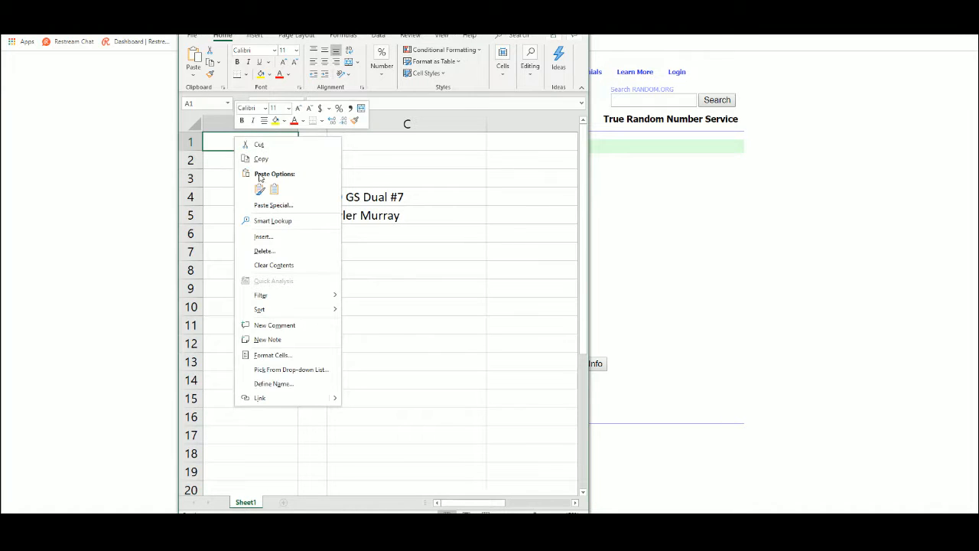
Step: Paste the shuffled names as unformatted text into column A via Paste Special
click(272, 205)
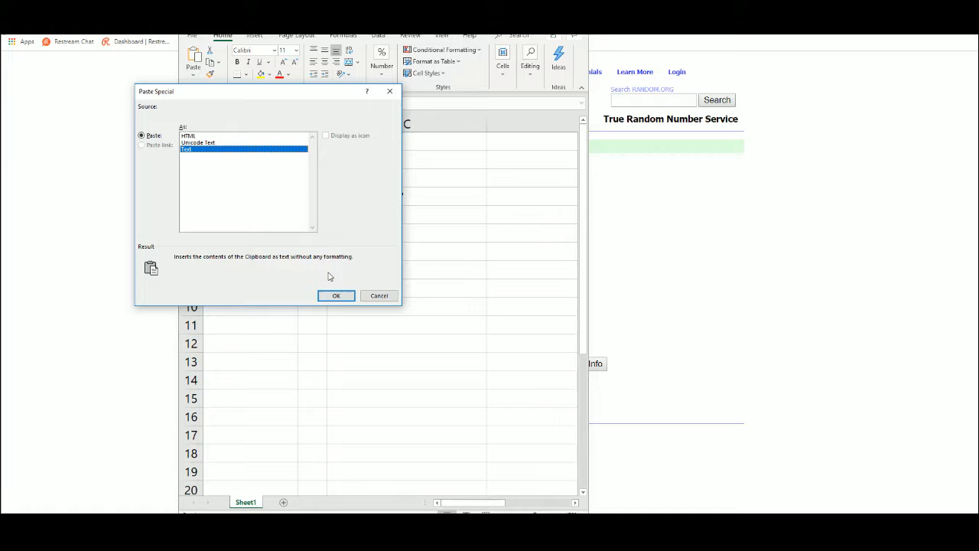
click(337, 297)
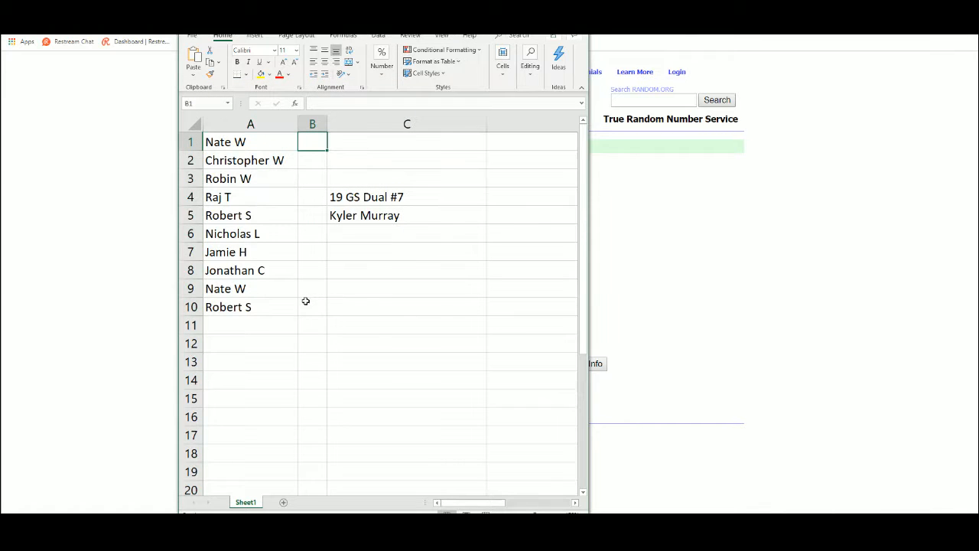
mouse_move(107, 250)
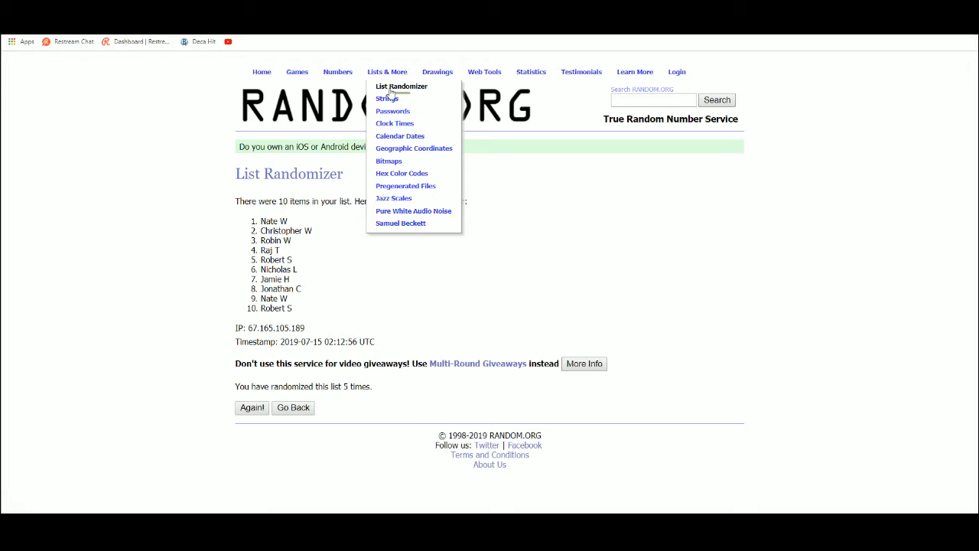
Step: Start a fresh List Randomizer form with the digits 0–9 and shuffle it four times
click(401, 85)
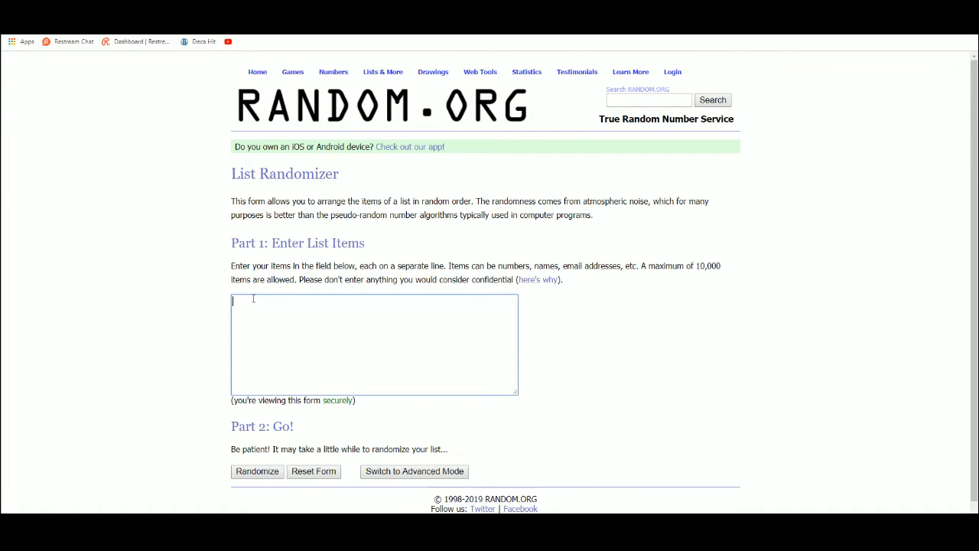
text(1)
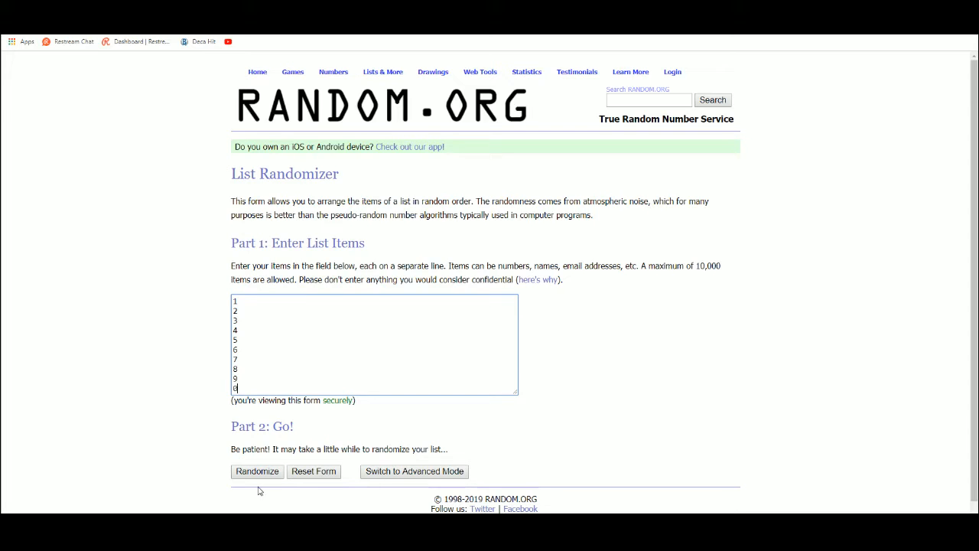
click(257, 472)
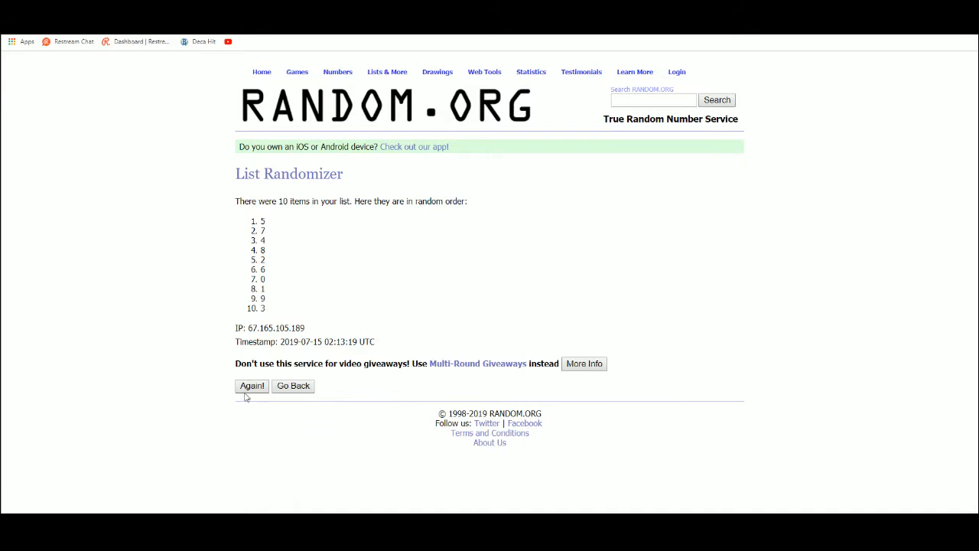
click(251, 385)
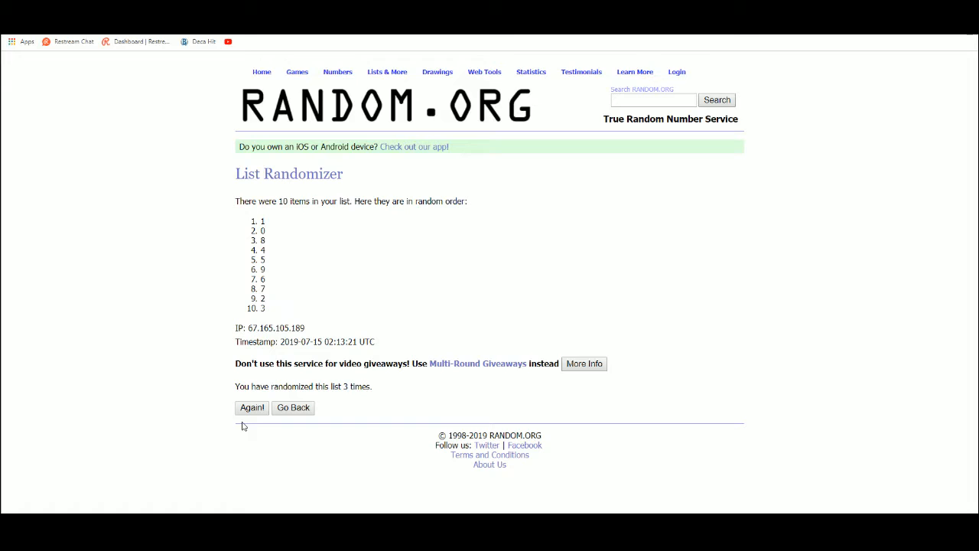
click(251, 407)
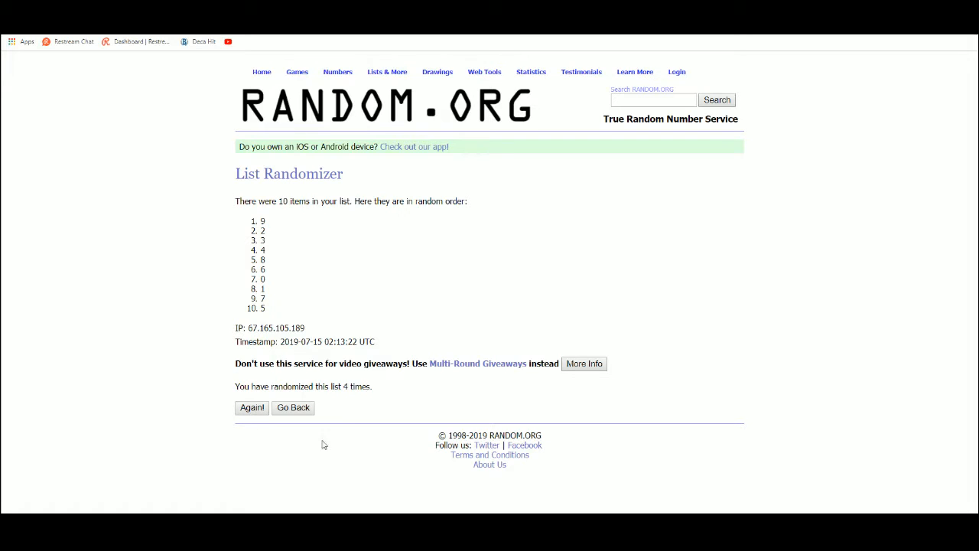
click(251, 407)
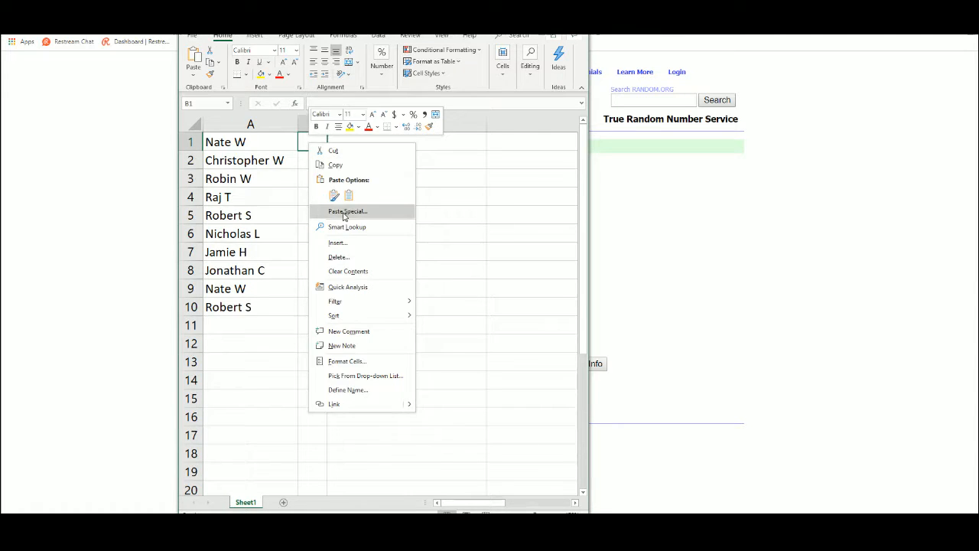
Step: Paste the shuffled digits as plain text into column B beside the names
click(346, 211)
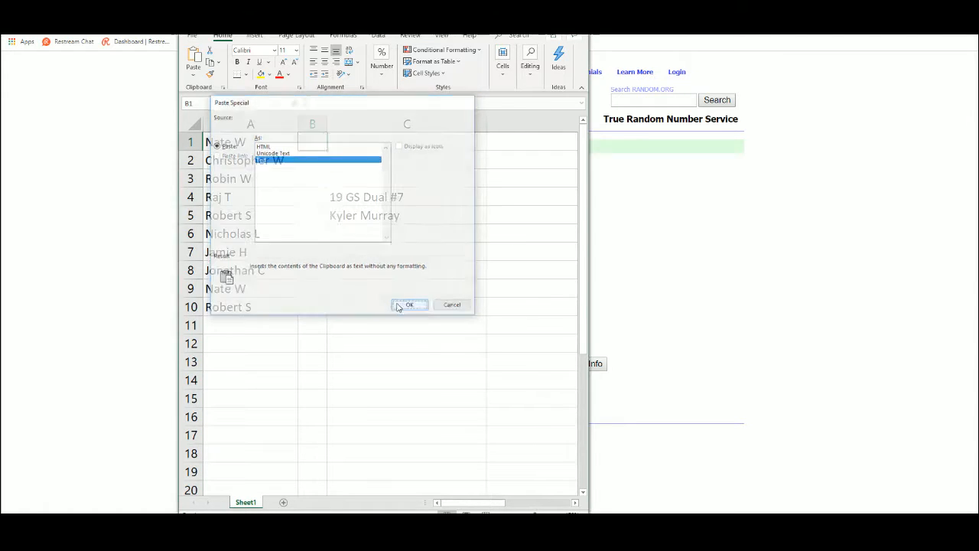
click(410, 305)
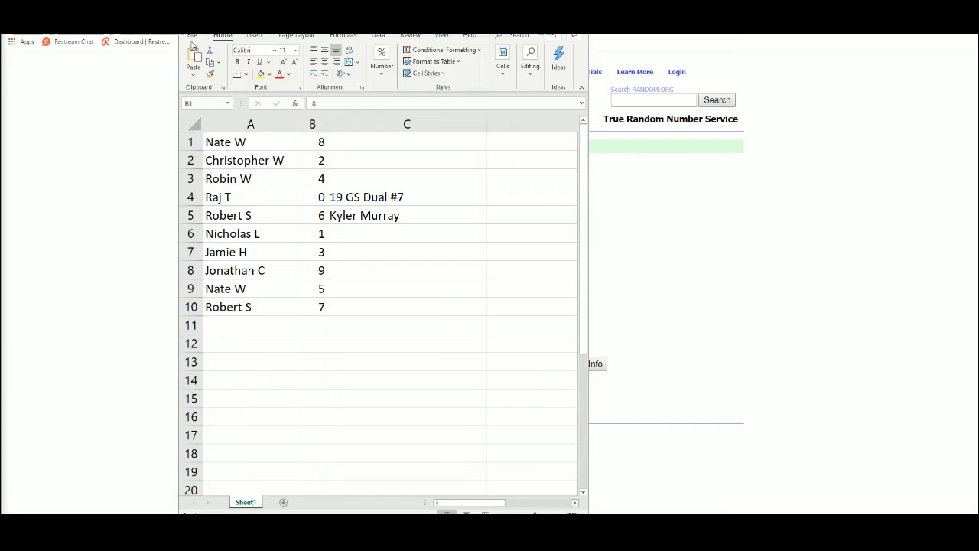
click(193, 36)
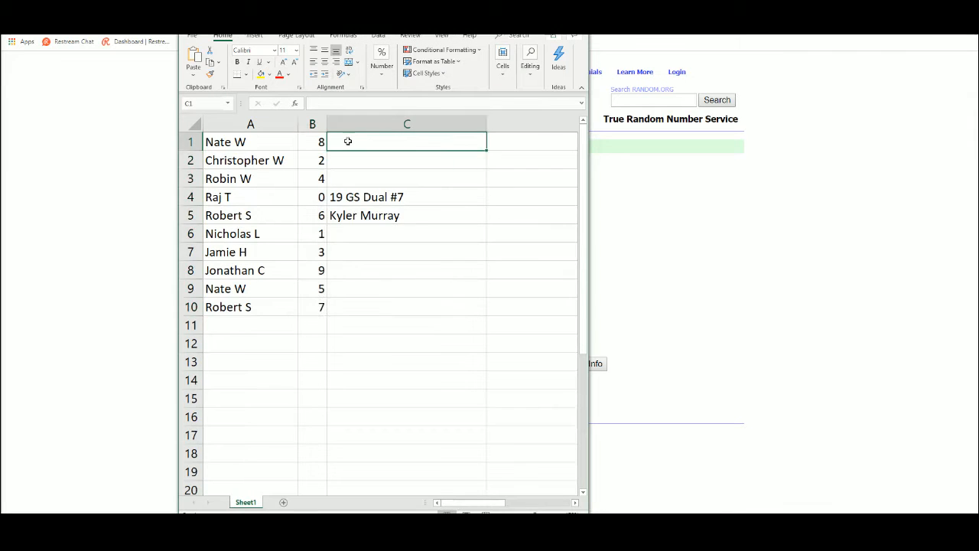
click(407, 160)
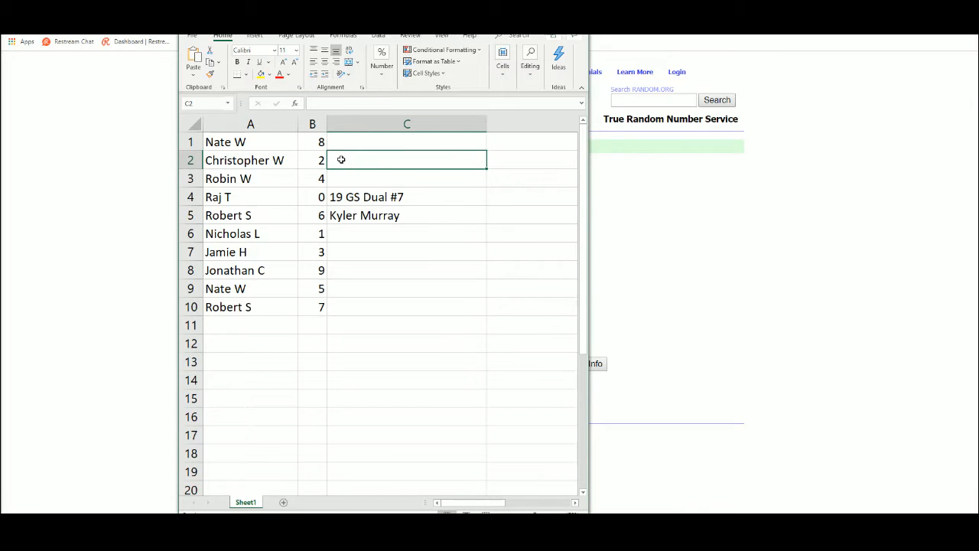
click(407, 196)
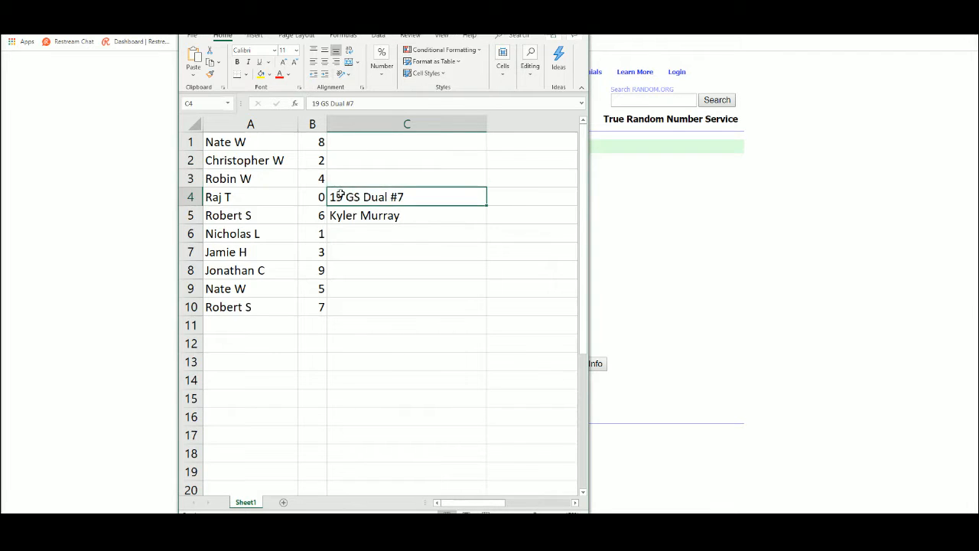
click(407, 215)
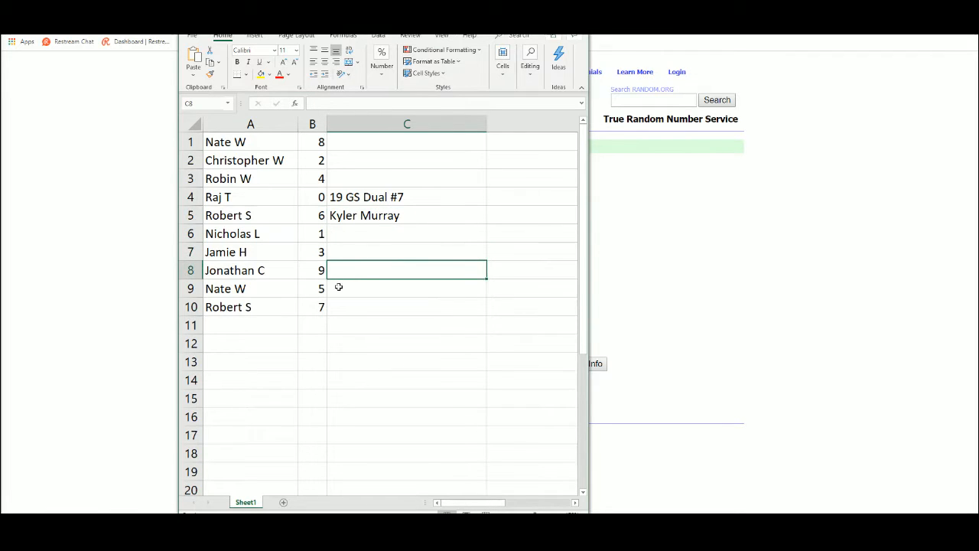
click(407, 306)
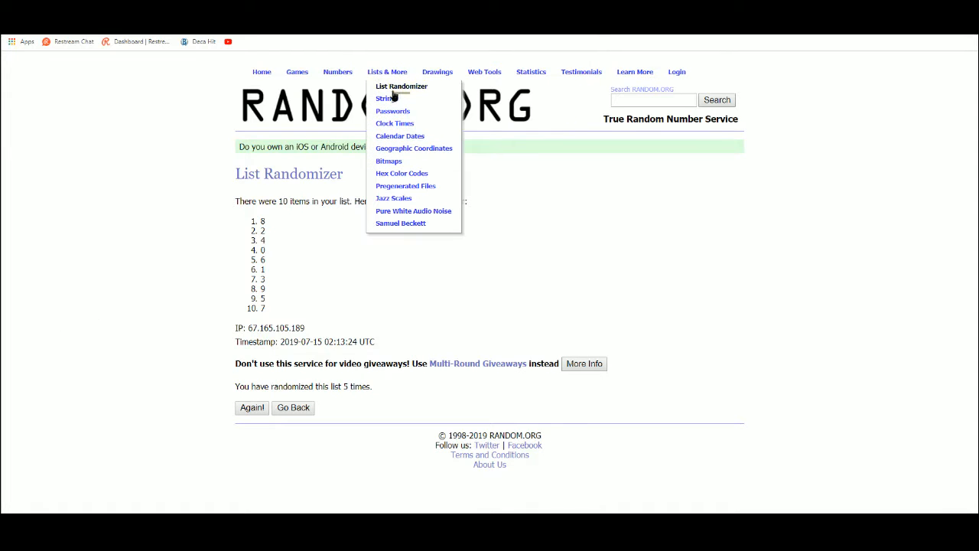
click(401, 85)
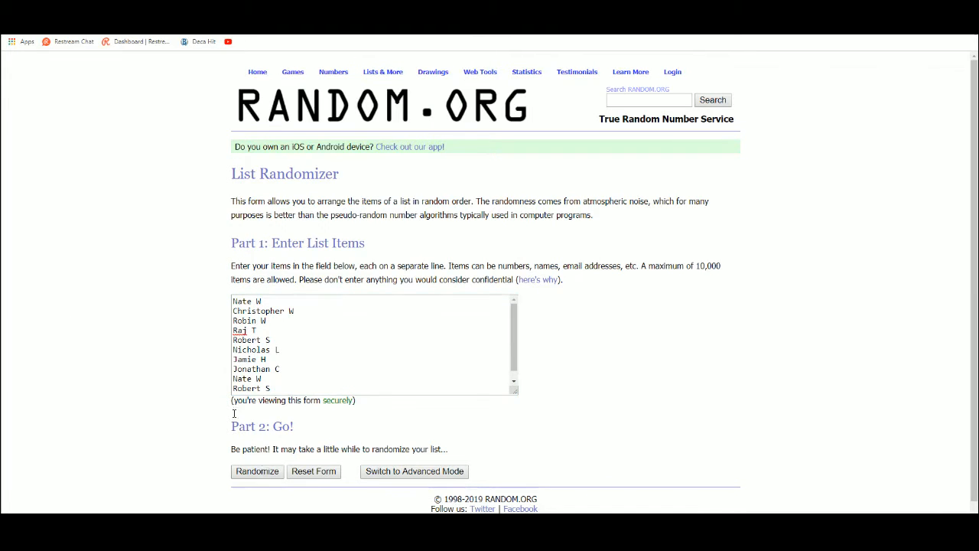
click(257, 472)
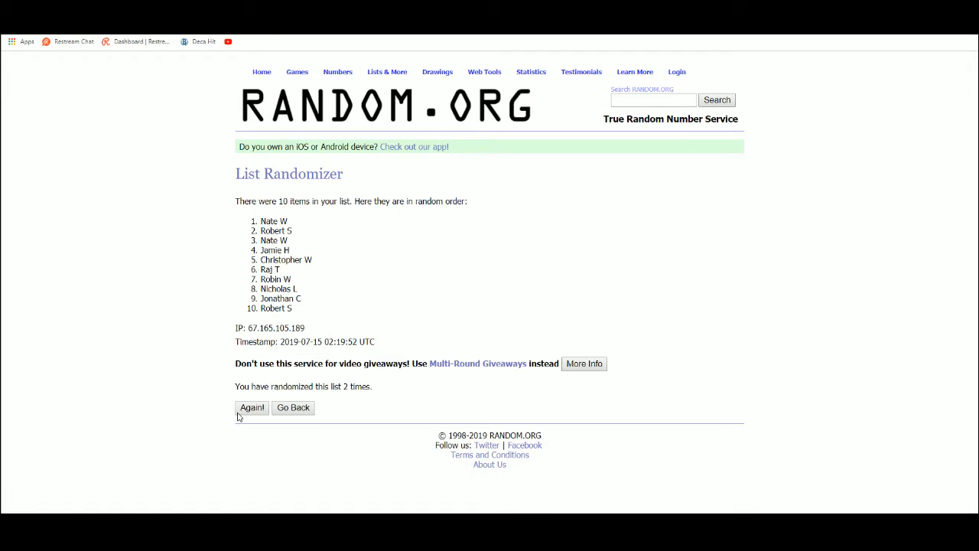
click(251, 407)
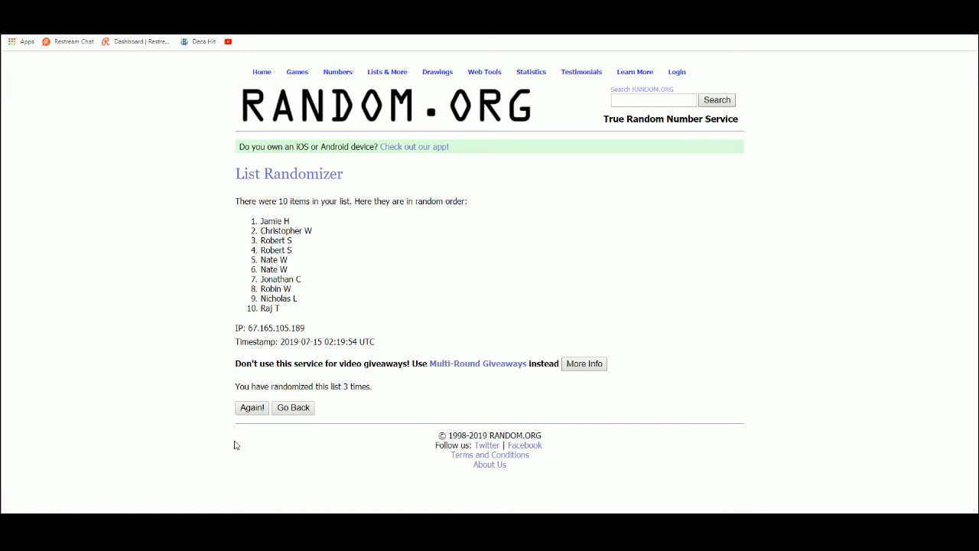
click(251, 407)
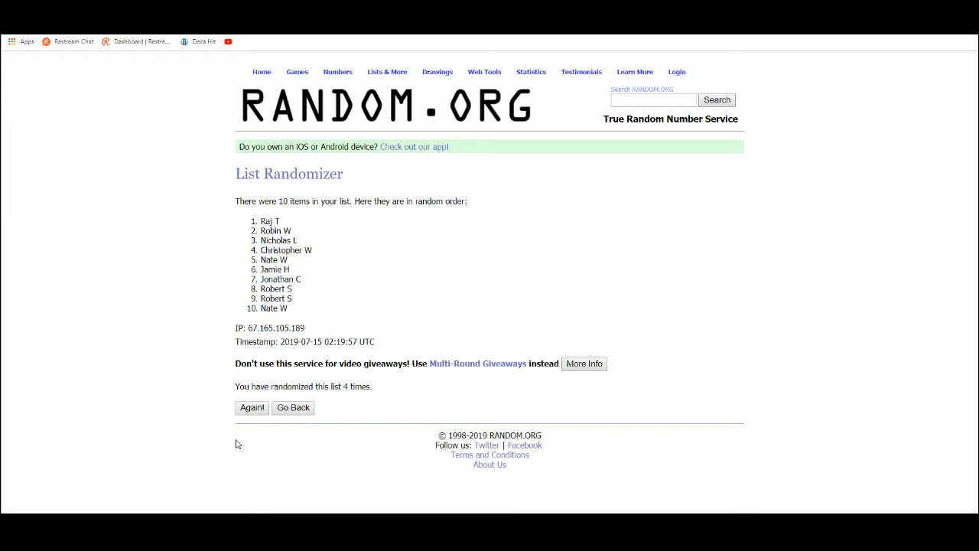
click(251, 407)
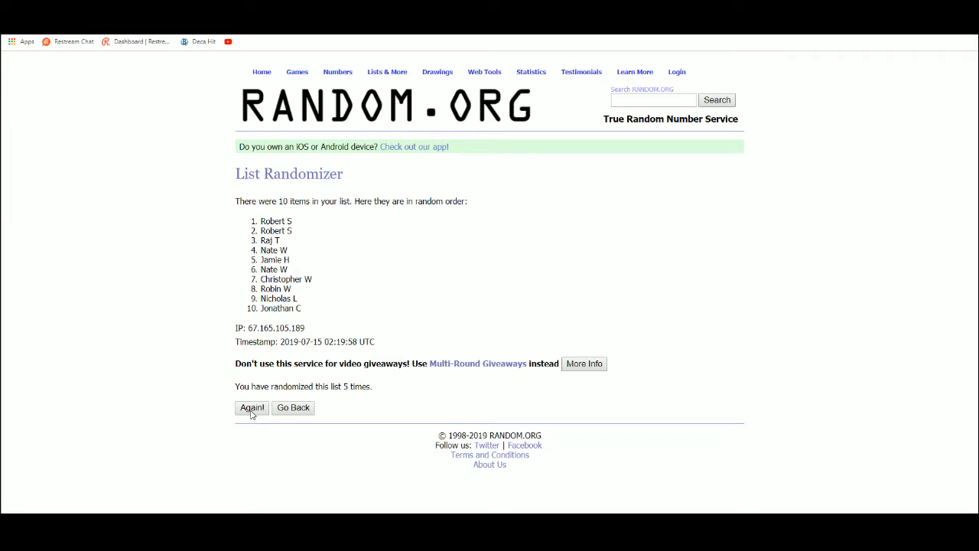
double_click(276, 221)
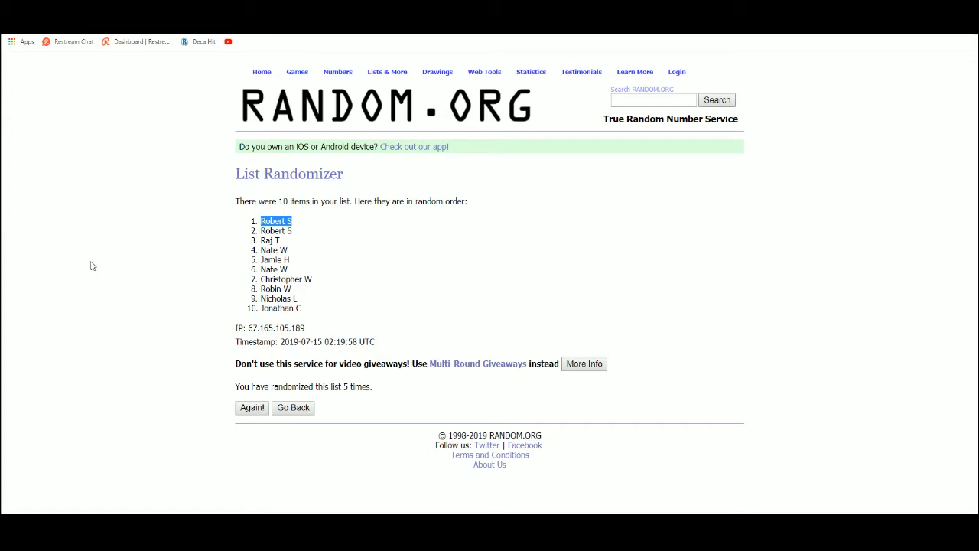